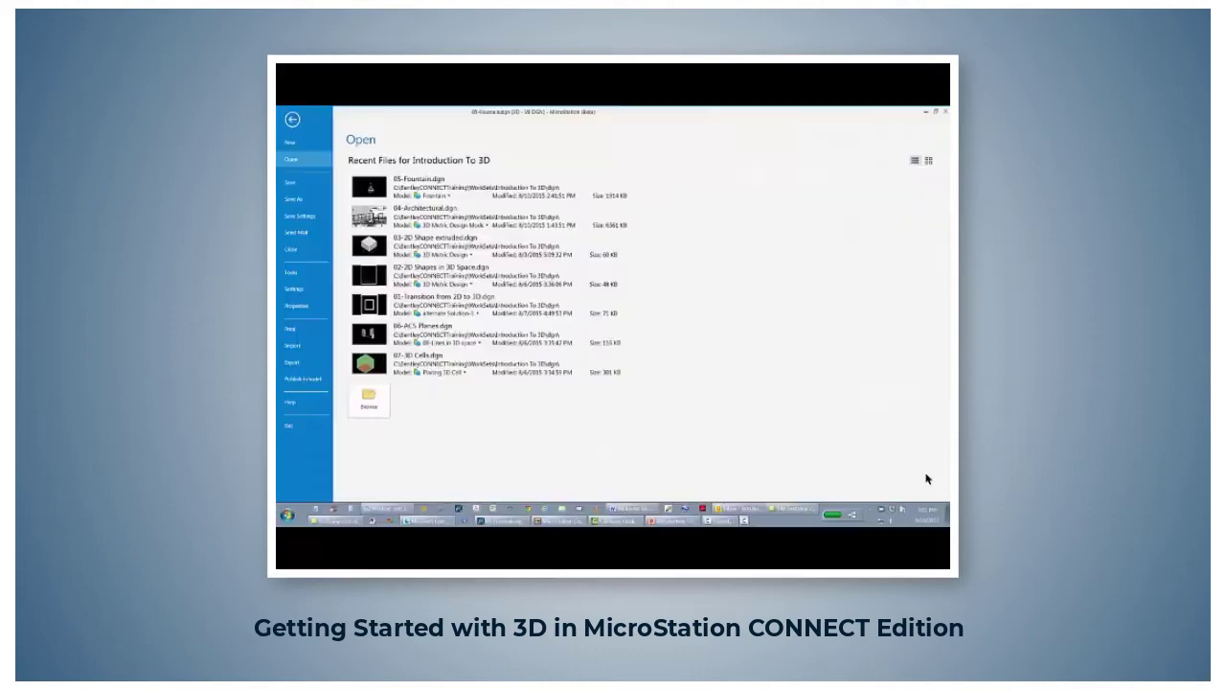
{"action": "mouse_move", "coordinate": [894, 279]}
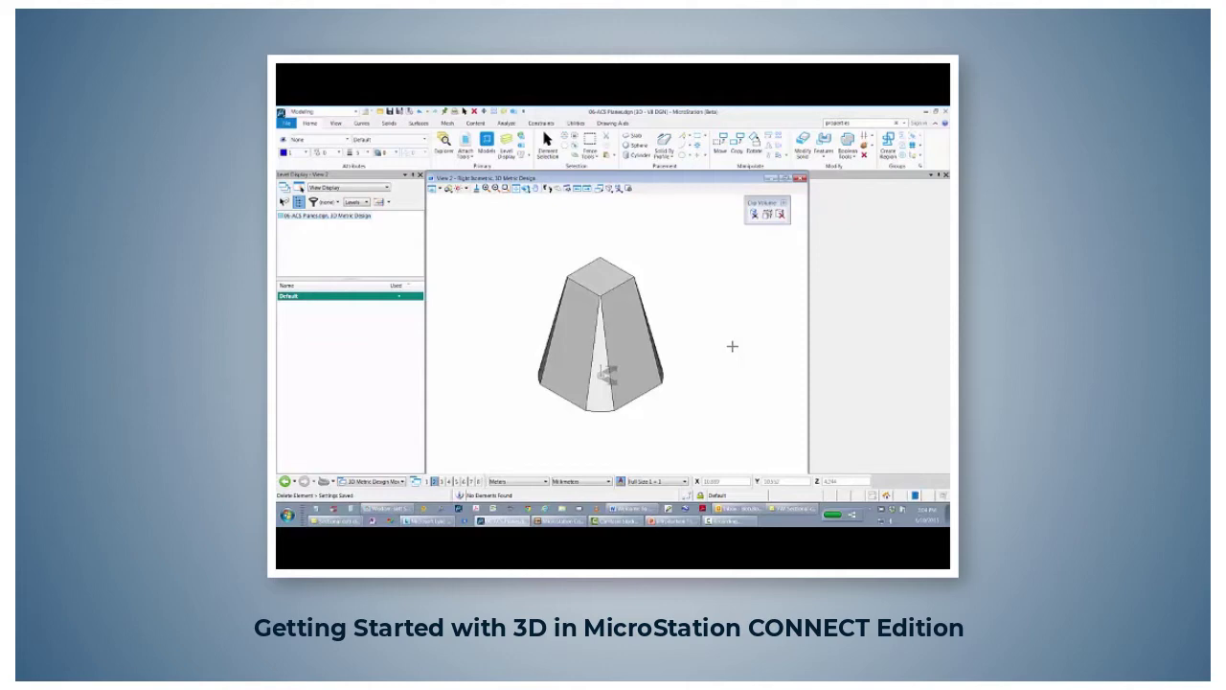
{"action": "mouse_move", "coordinate": [375, 336]}
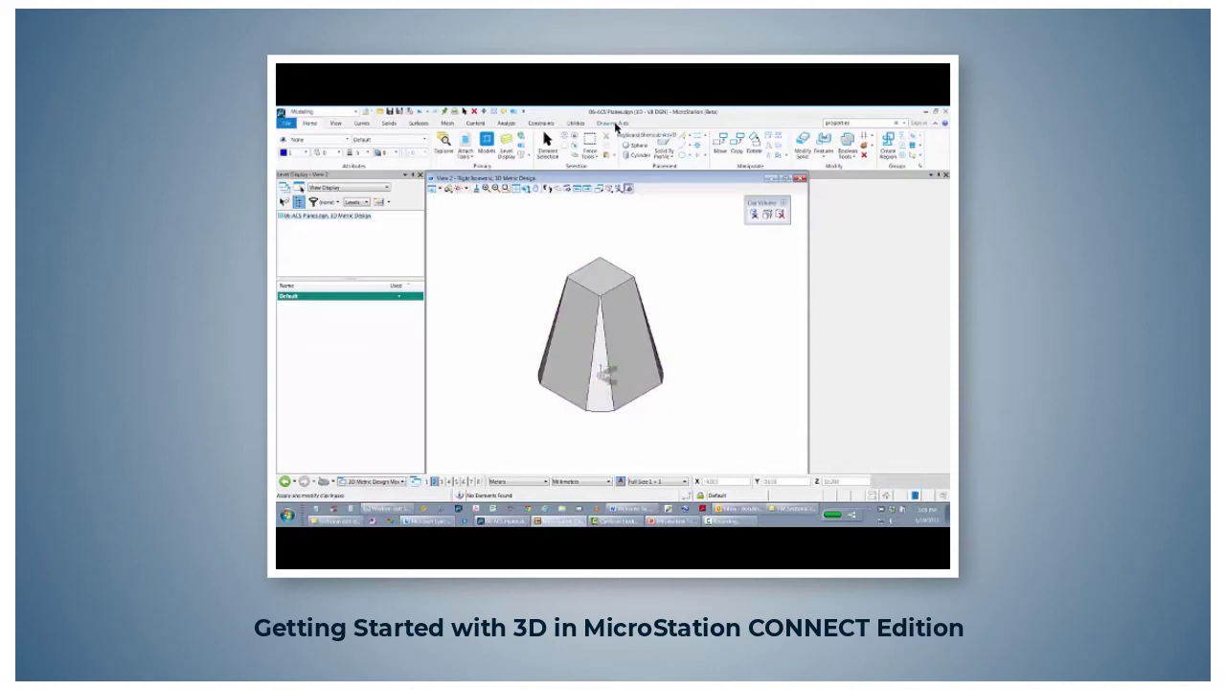
Open the ACS dialog listing the Front, Side and Top coordinate systems
{"action": "left_click", "coordinate": [613, 123]}
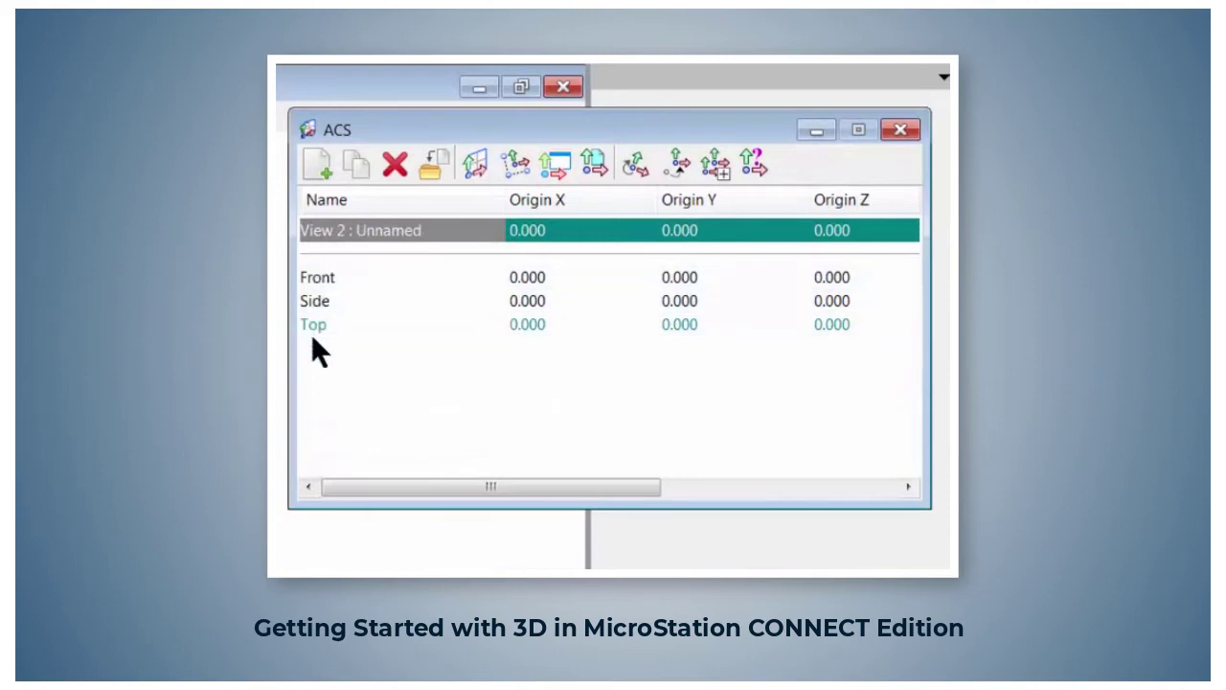
{"action": "mouse_move", "coordinate": [670, 331]}
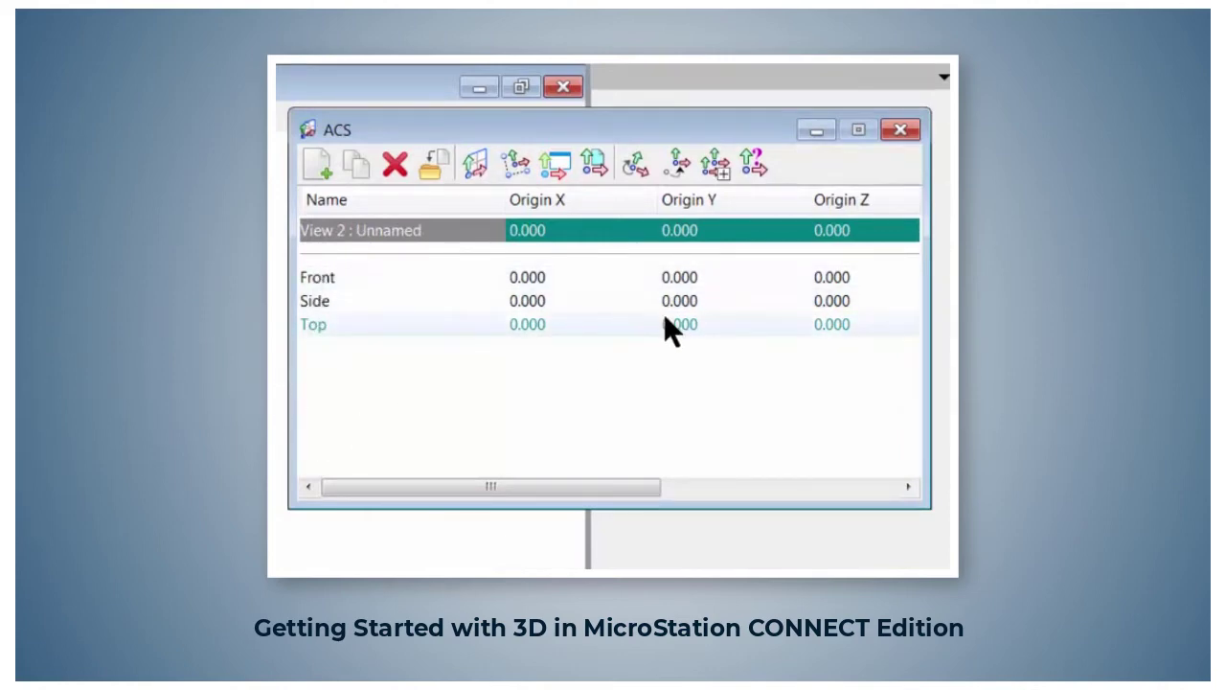
{"action": "mouse_move", "coordinate": [521, 404]}
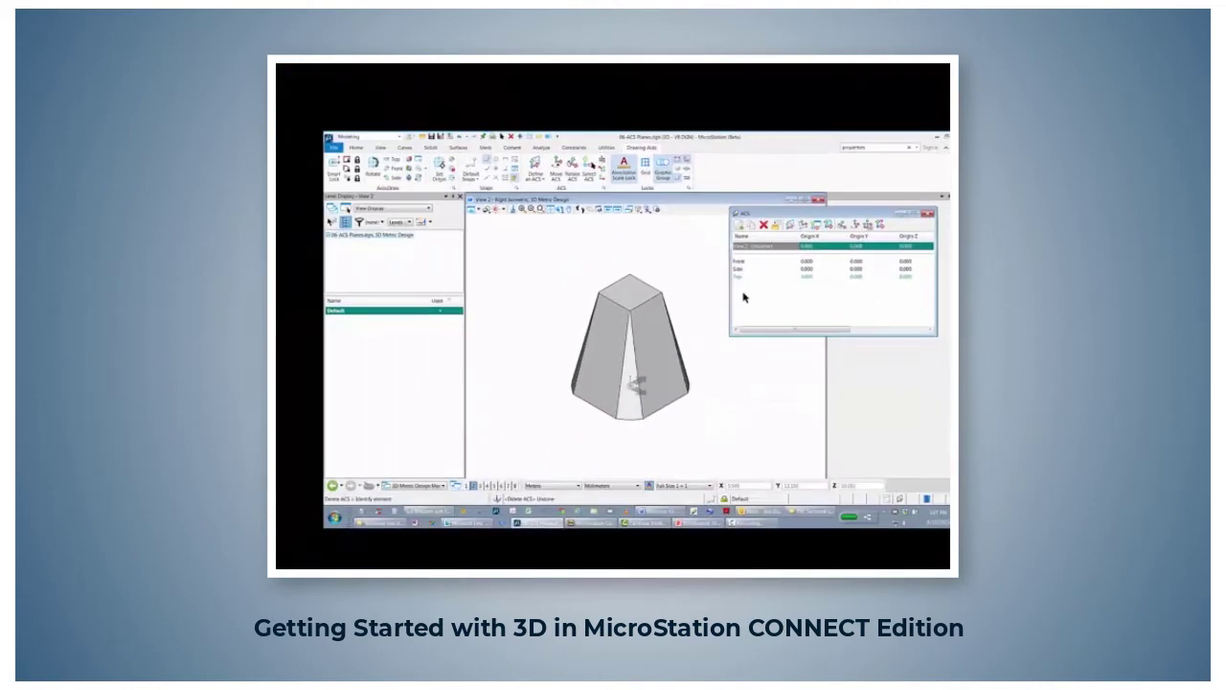
Define an ACS from the solid's angled face and save it as 'Angled Plane'
{"action": "left_click", "coordinate": [630, 345]}
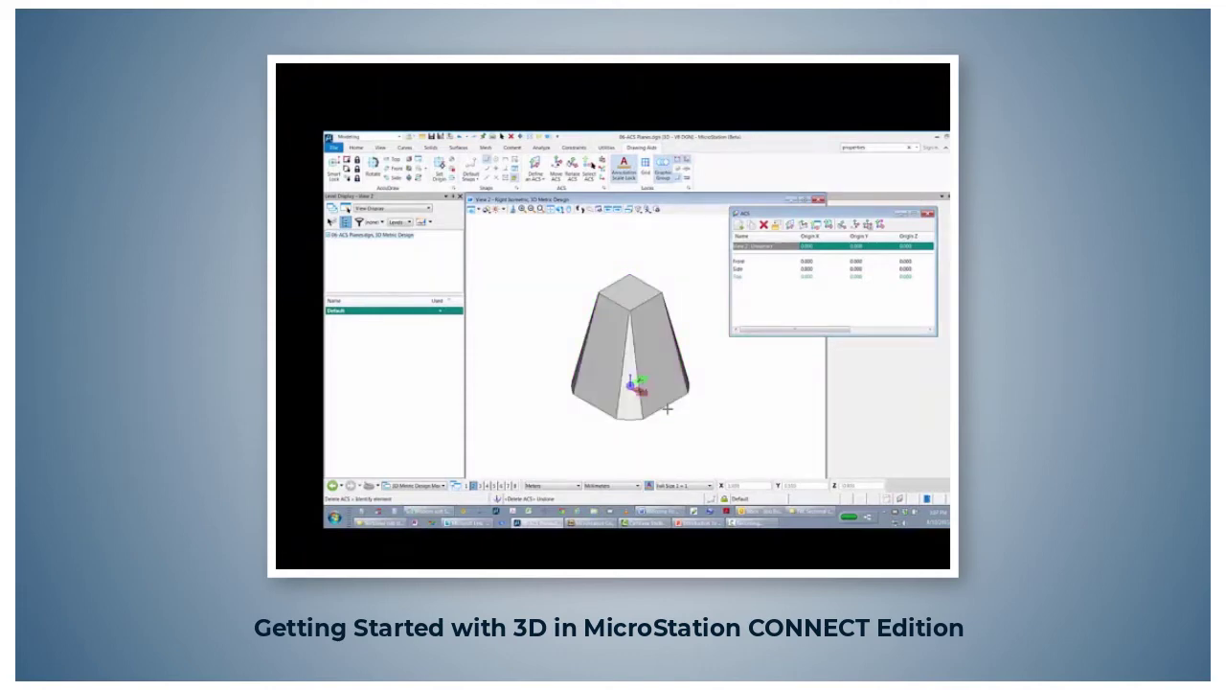
{"action": "left_click", "coordinate": [787, 225]}
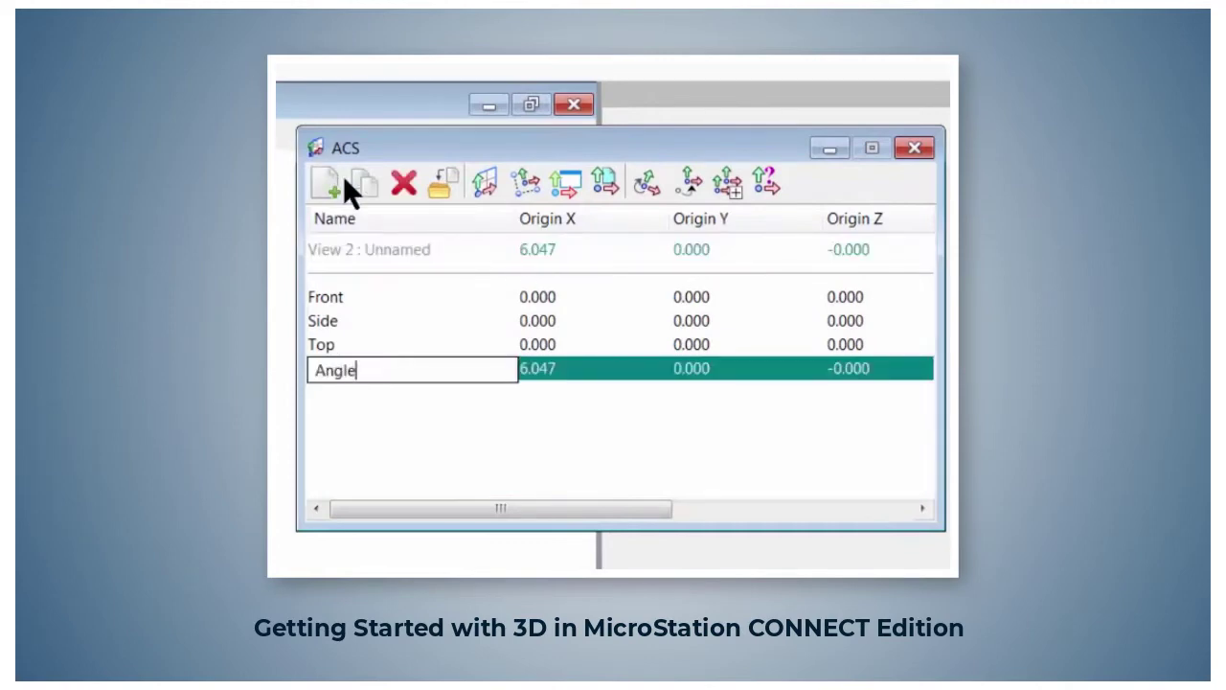
{"action": "type", "text": "d Plane"}
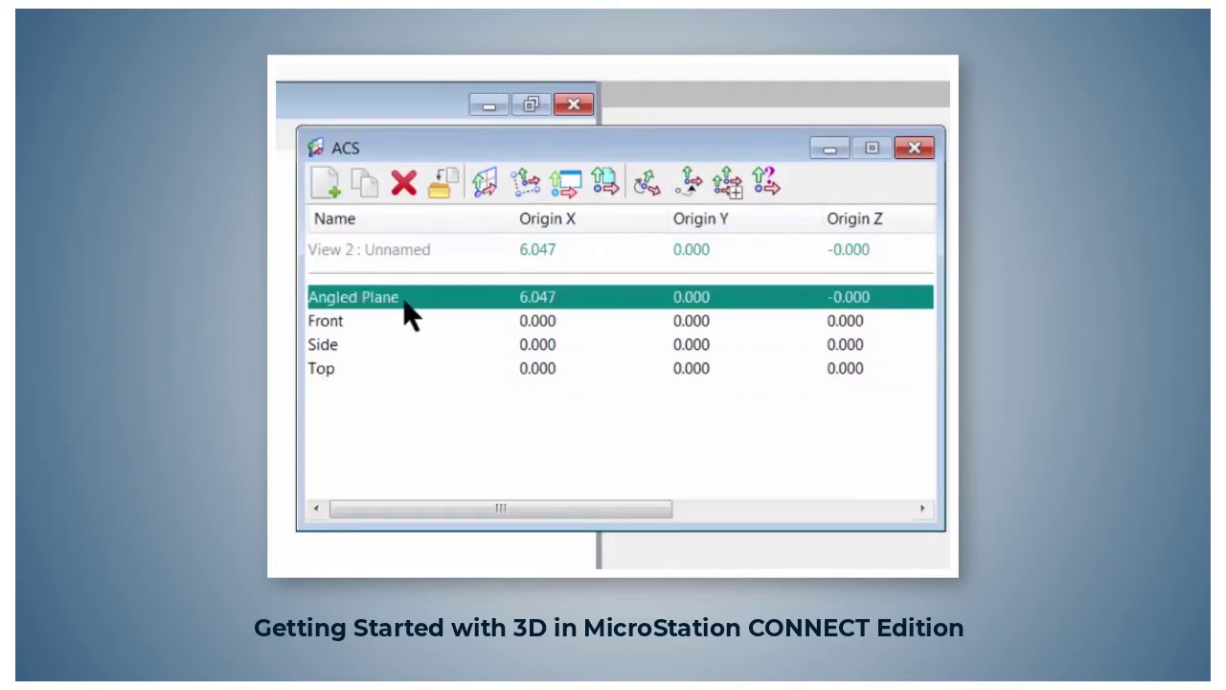
{"action": "mouse_move", "coordinate": [415, 323]}
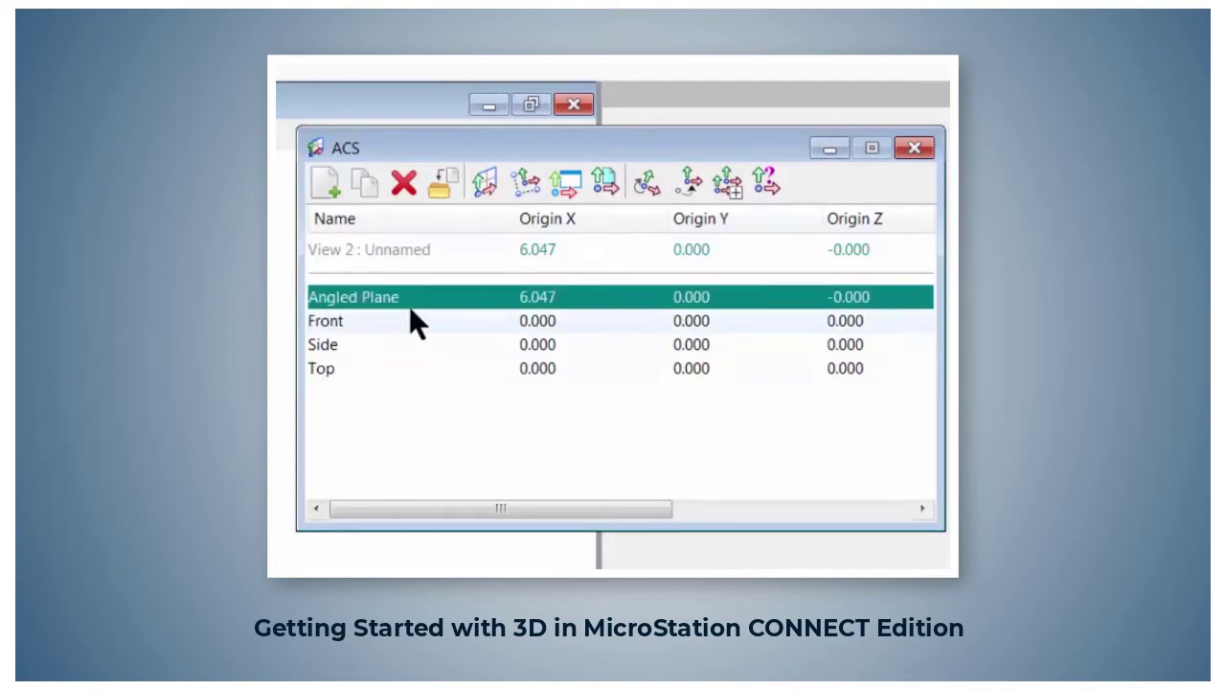
{"action": "mouse_move", "coordinate": [374, 306]}
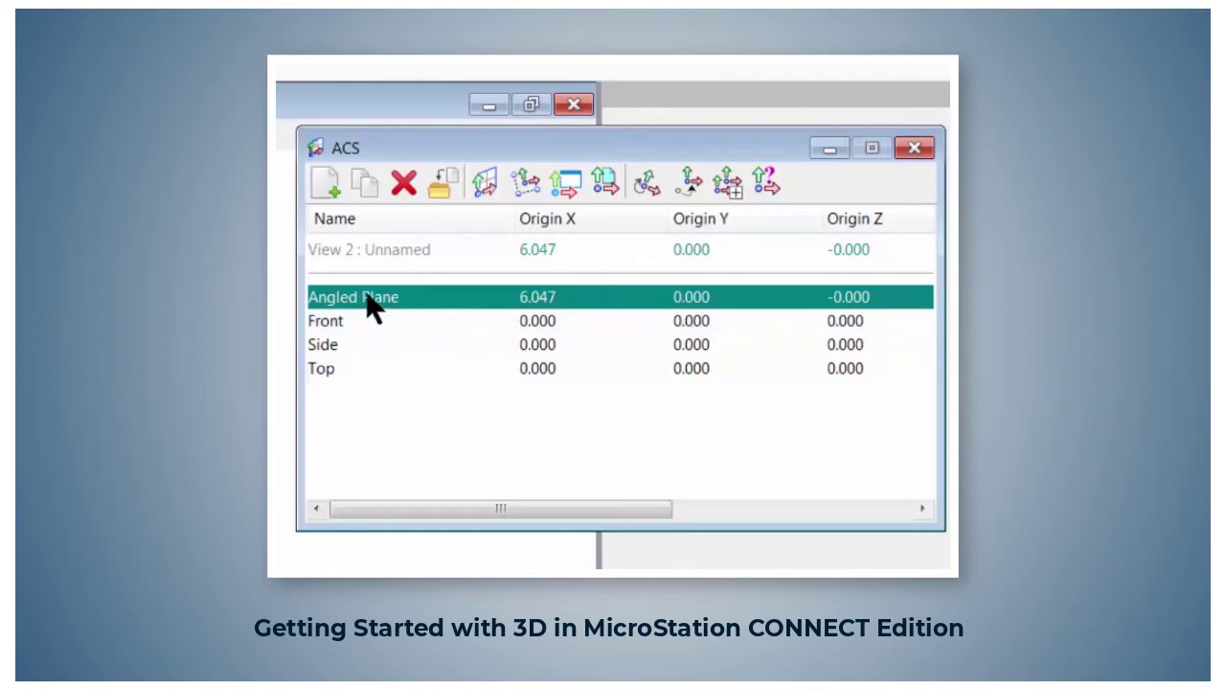
{"action": "mouse_move", "coordinate": [407, 316]}
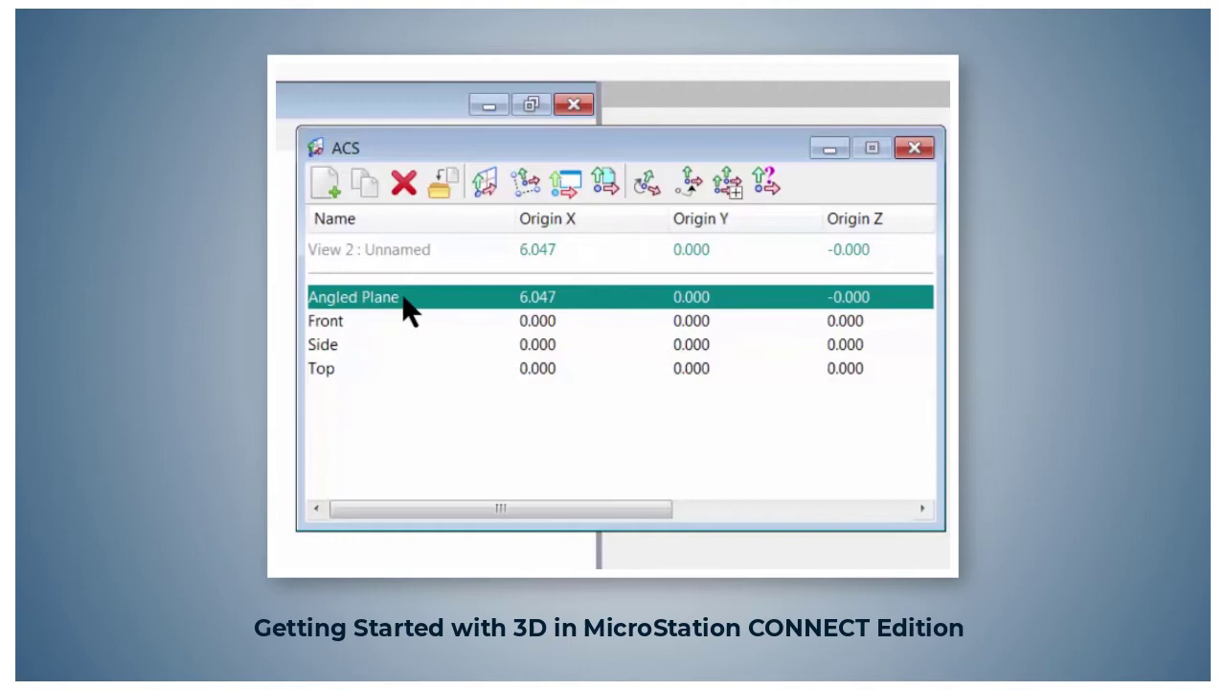
{"action": "mouse_move", "coordinate": [397, 306]}
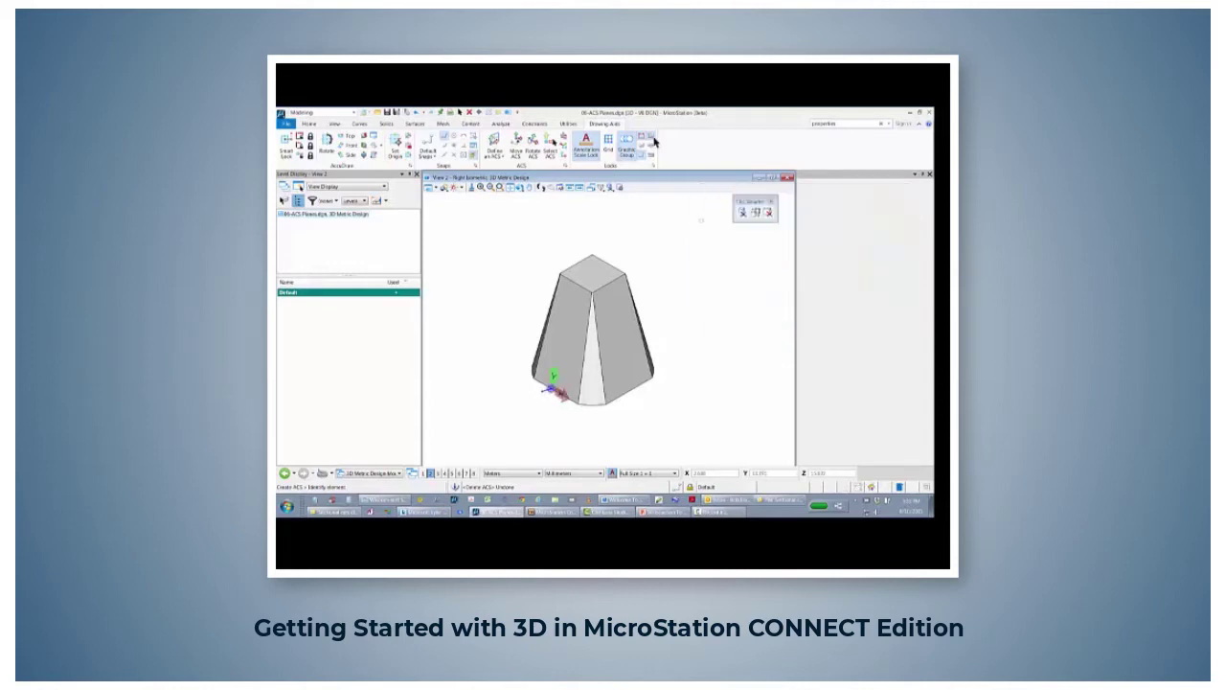
{"action": "mouse_move", "coordinate": [703, 228]}
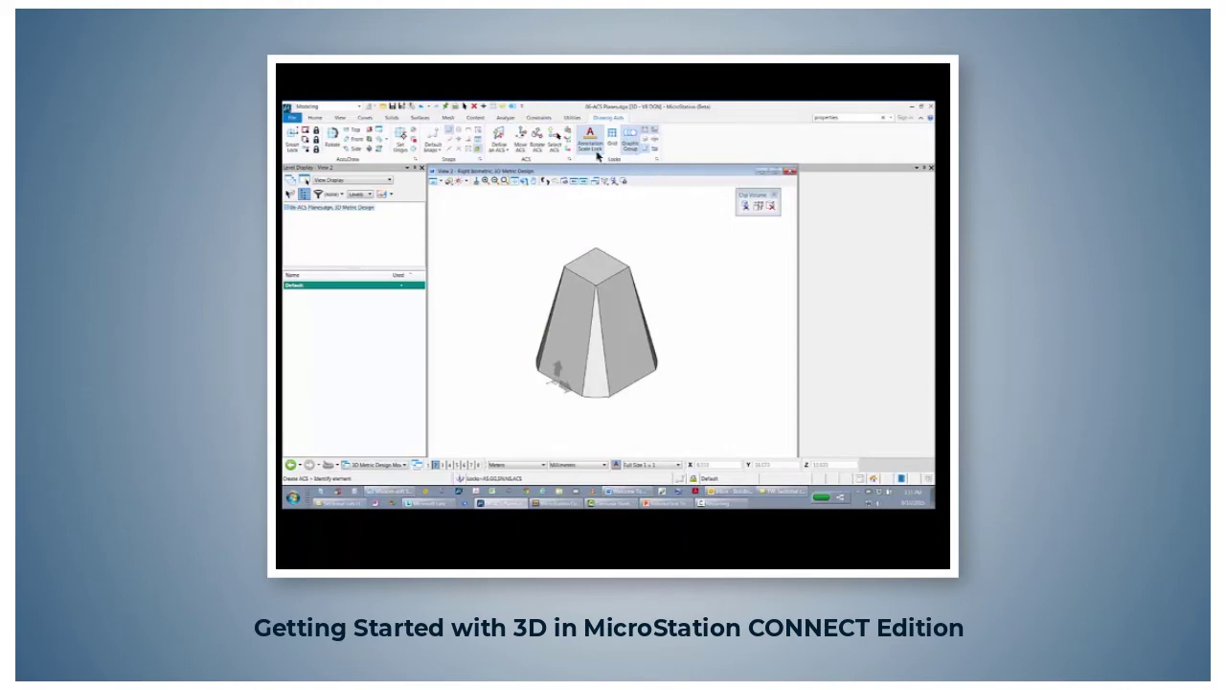
Rotate View 2 to align with the Angled Plane ACS
{"action": "left_click", "coordinate": [339, 117]}
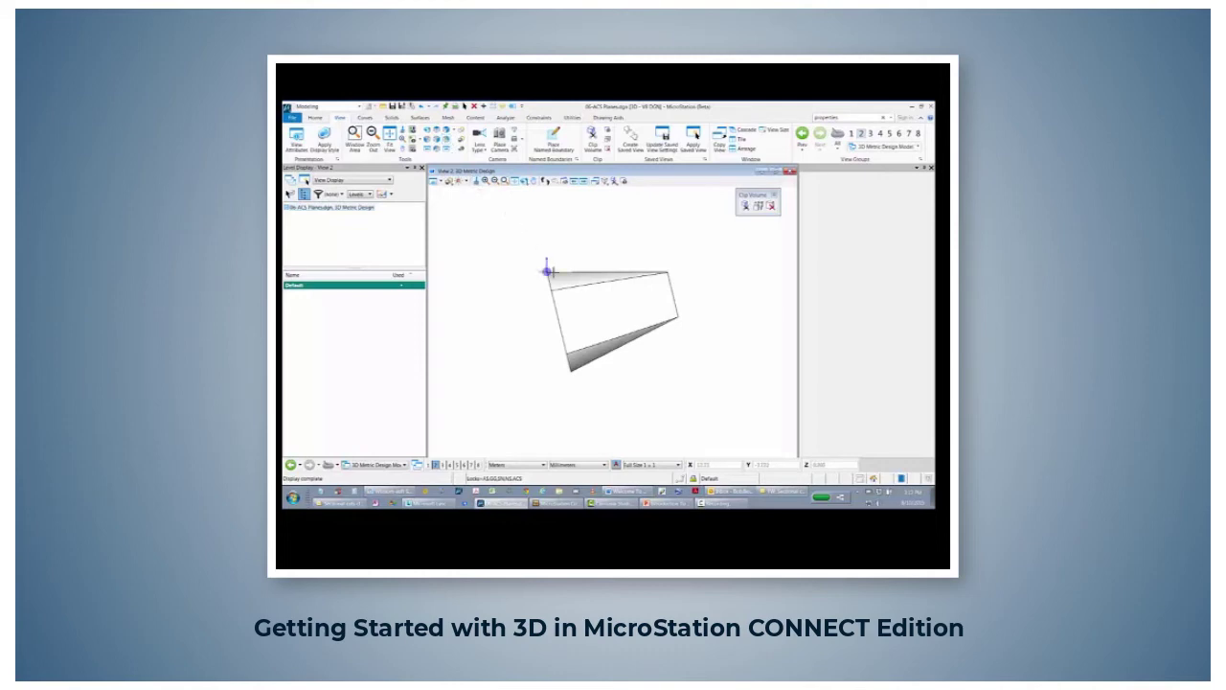
{"action": "left_click", "coordinate": [608, 316]}
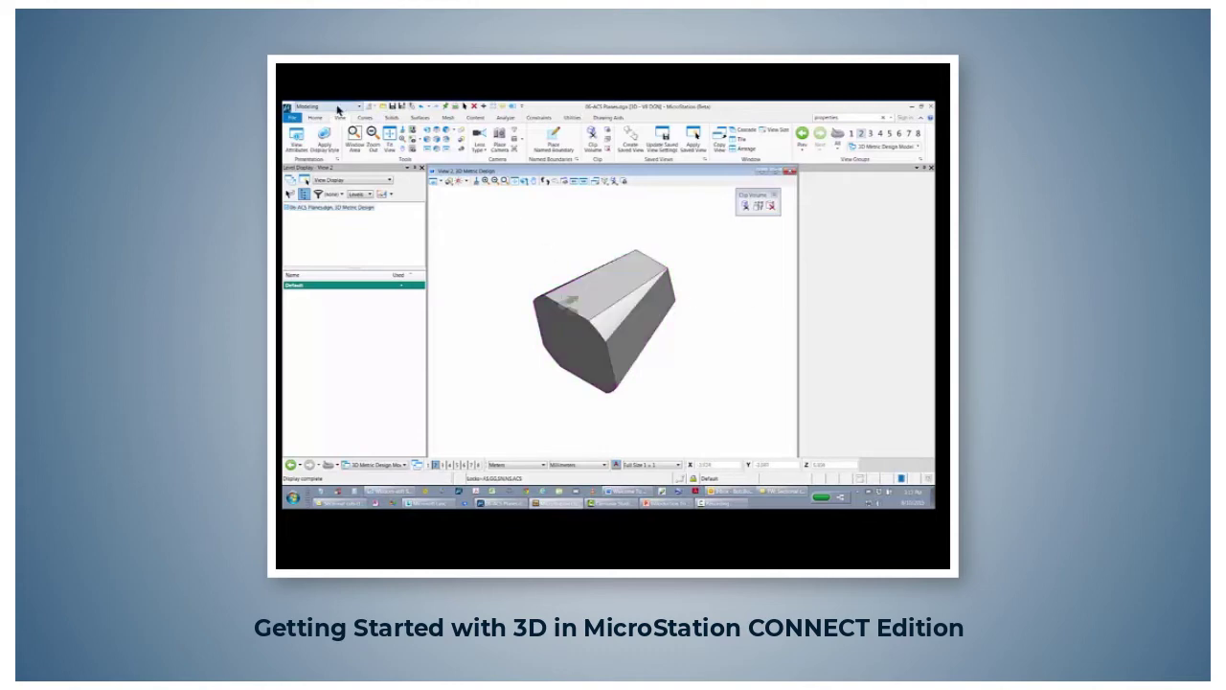
Select Place Circle By Center from the Home tools for the angled face
{"action": "left_click", "coordinate": [315, 118]}
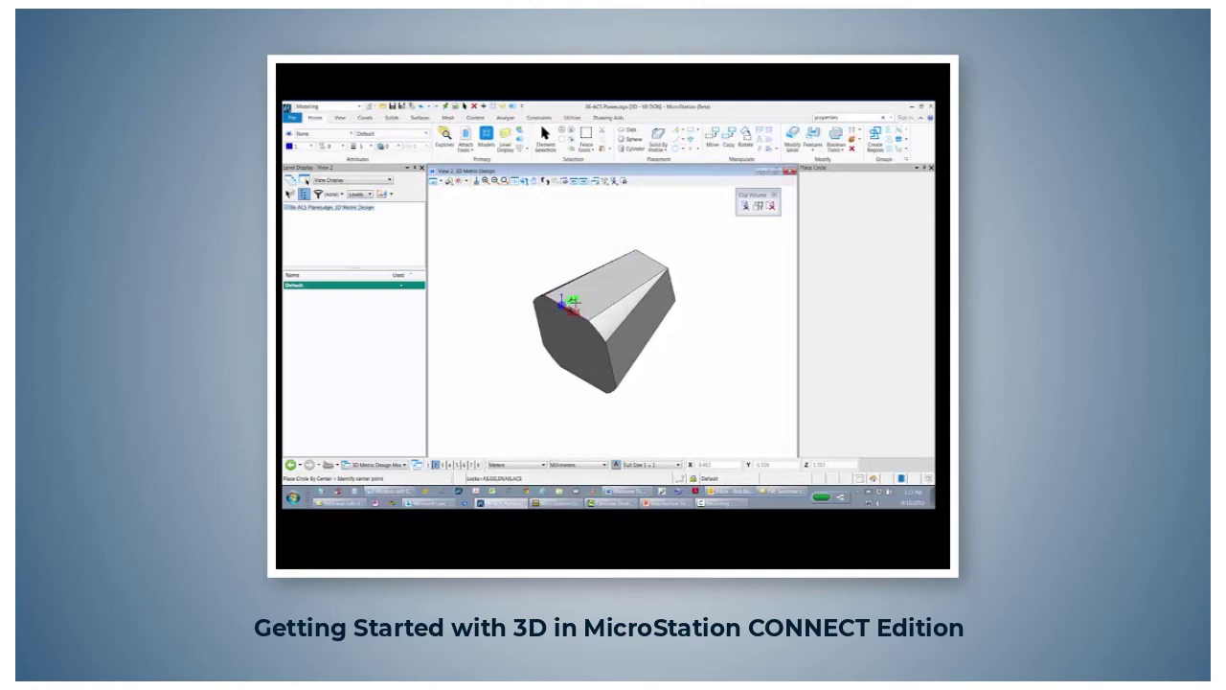
{"action": "left_click", "coordinate": [575, 305]}
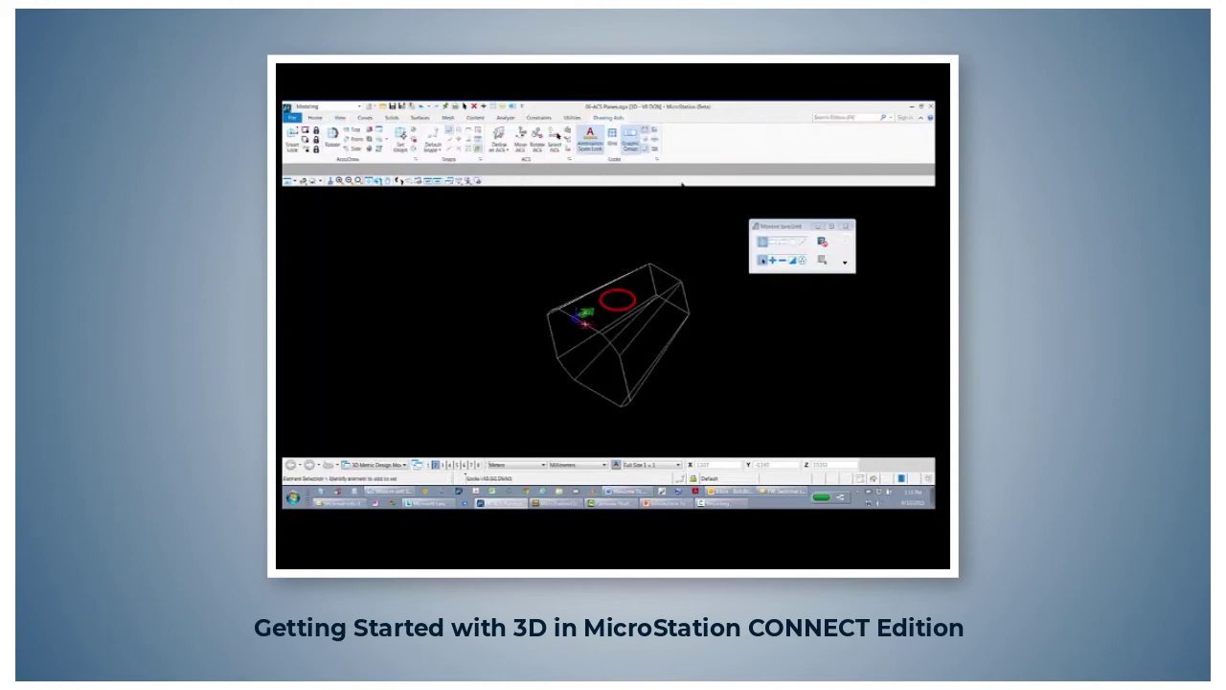
Reopen the ACS dialog showing Angled Plane-2 at origin -0.771, -6.148
{"action": "left_click", "coordinate": [400, 139]}
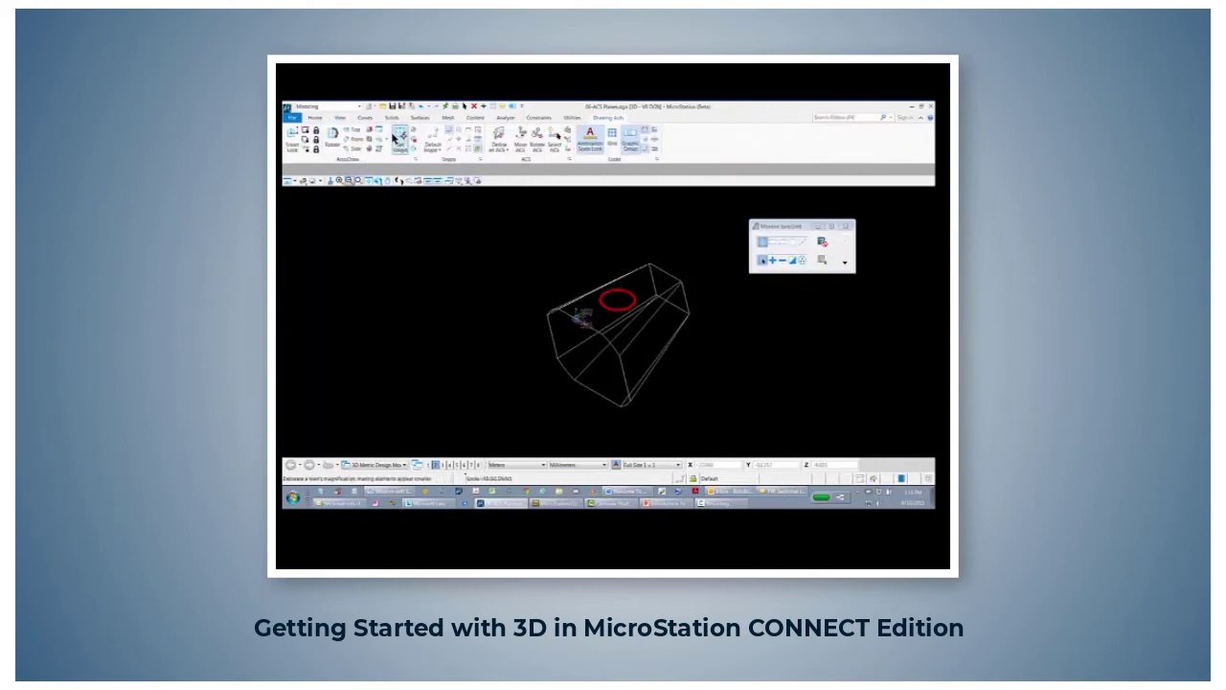
{"action": "left_click", "coordinate": [339, 117]}
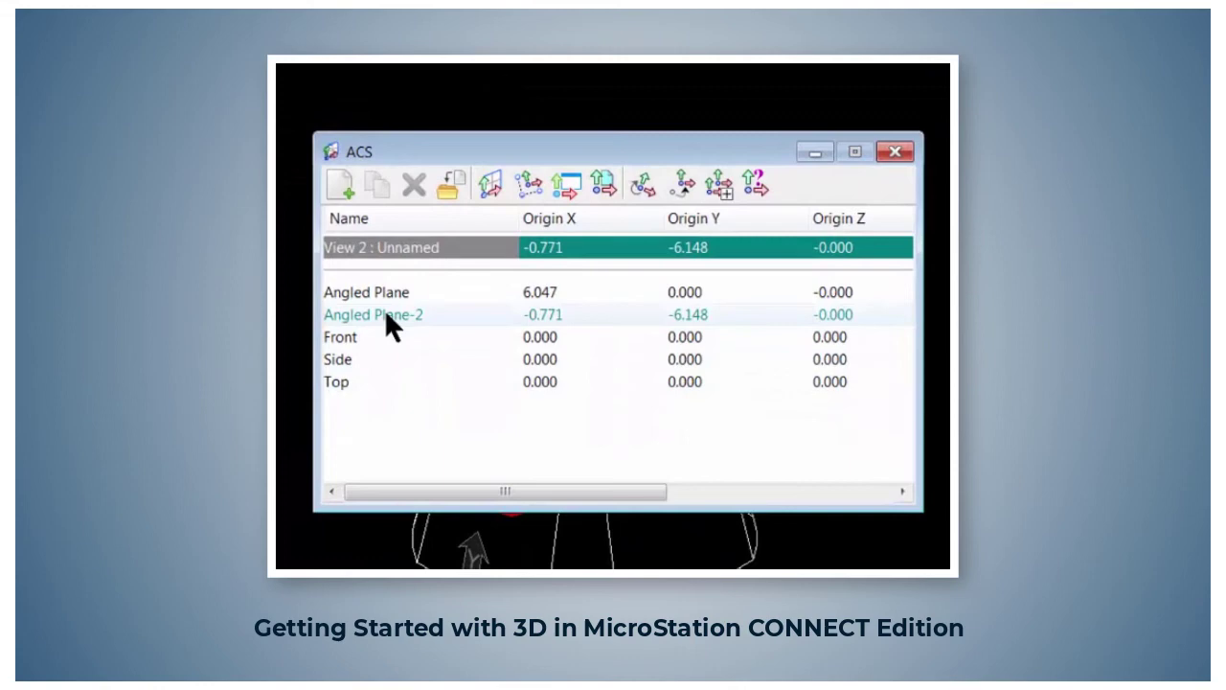
{"action": "mouse_move", "coordinate": [723, 335]}
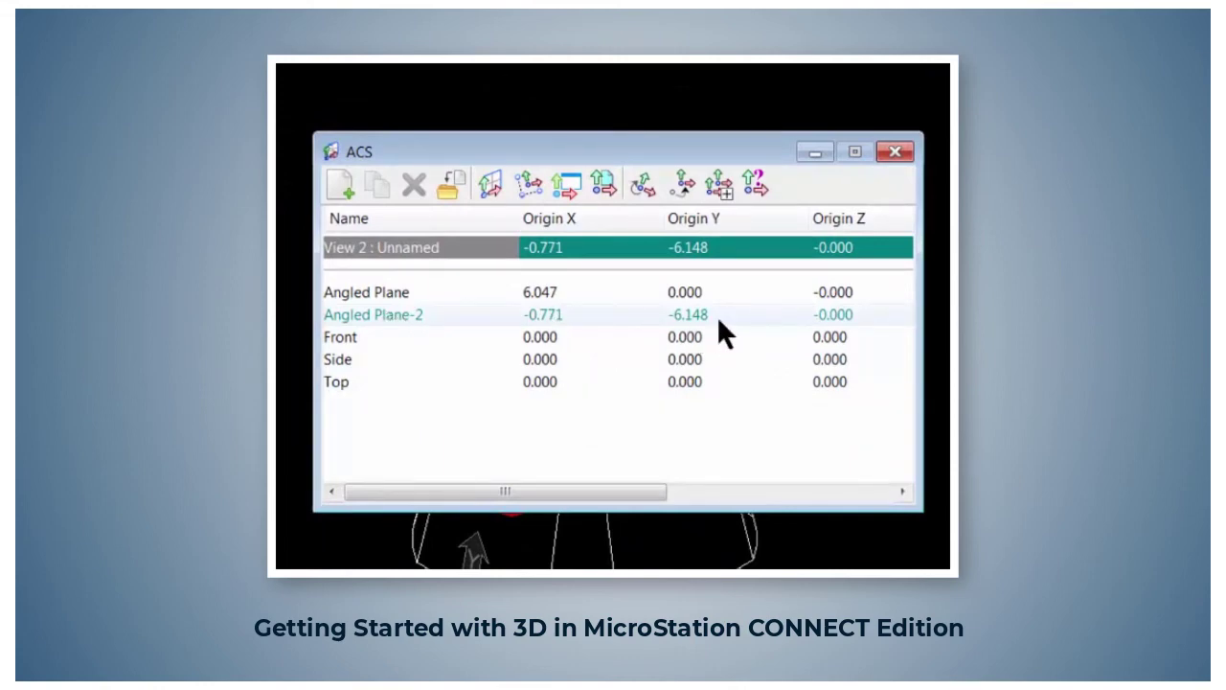
{"action": "mouse_move", "coordinate": [383, 329]}
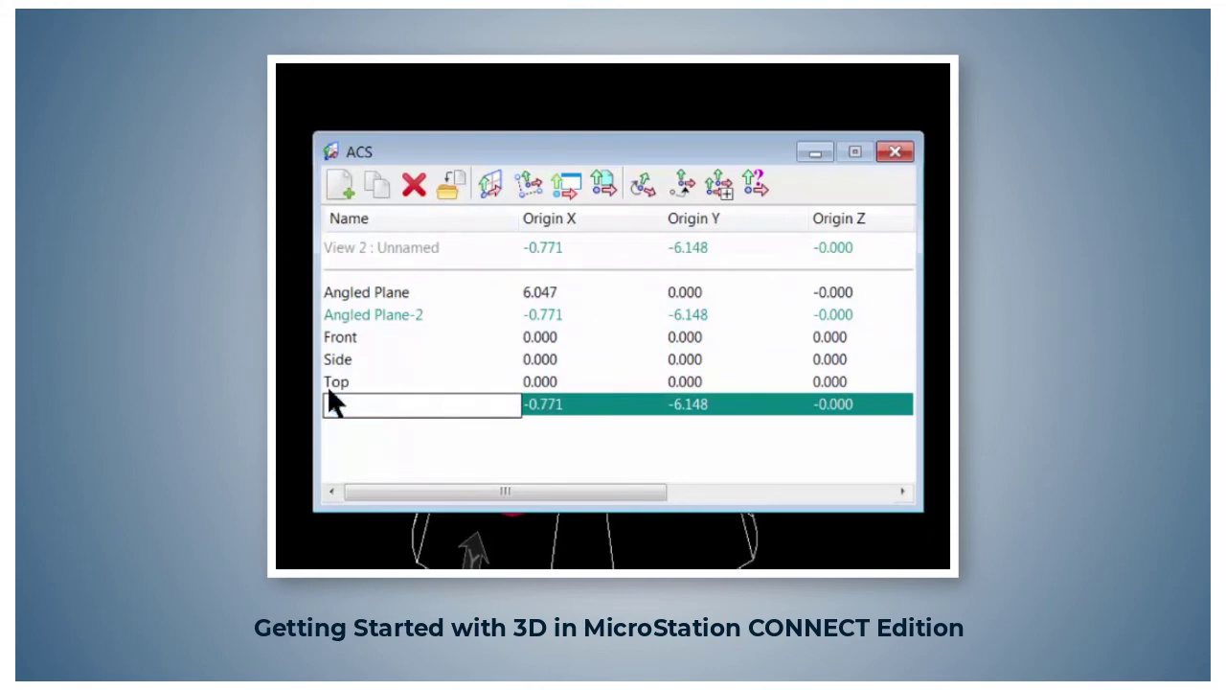
Name the new ACS entry 'Global Origin'
{"action": "type", "text": "Global Origin"}
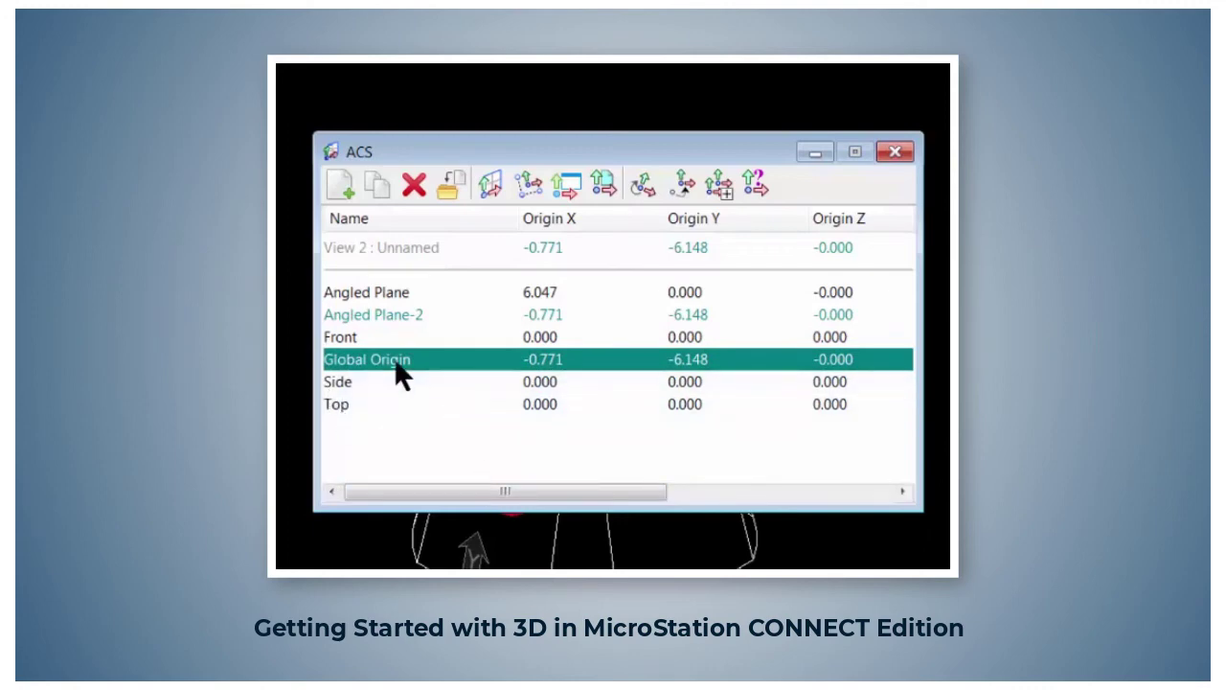
Reset Global Origin to 0,0,0 with Reset To Global
{"action": "right_click", "coordinate": [367, 359]}
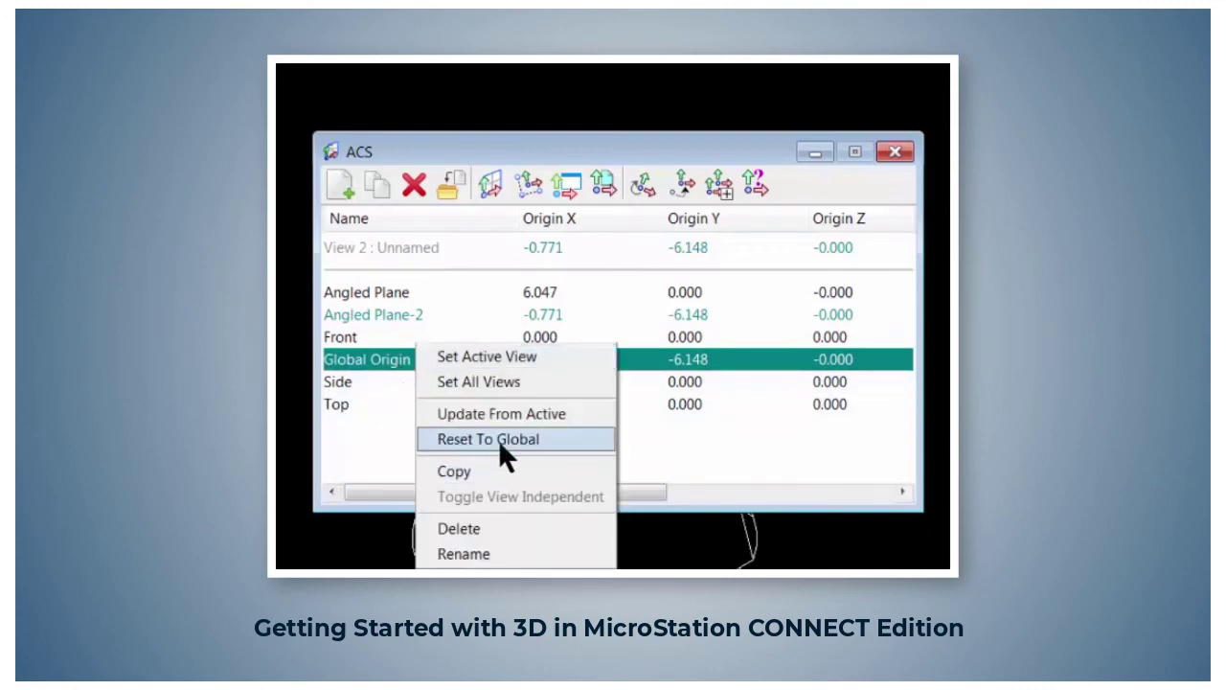
{"action": "left_click", "coordinate": [487, 438]}
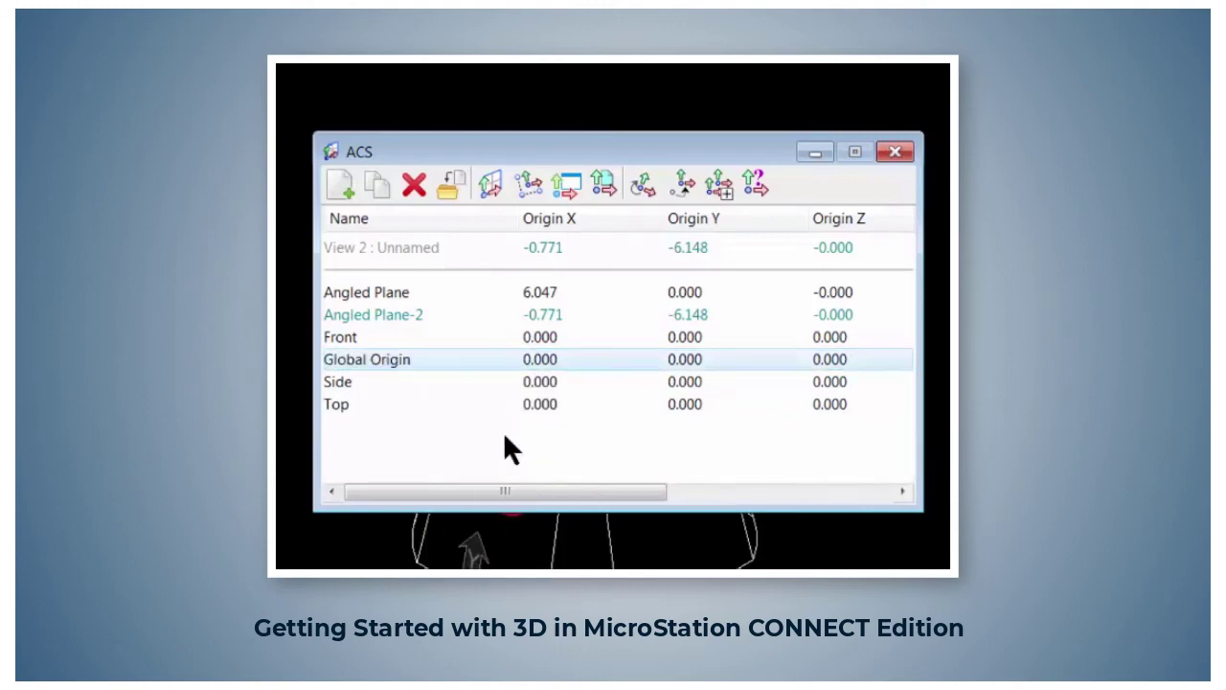
{"action": "mouse_move", "coordinate": [507, 397]}
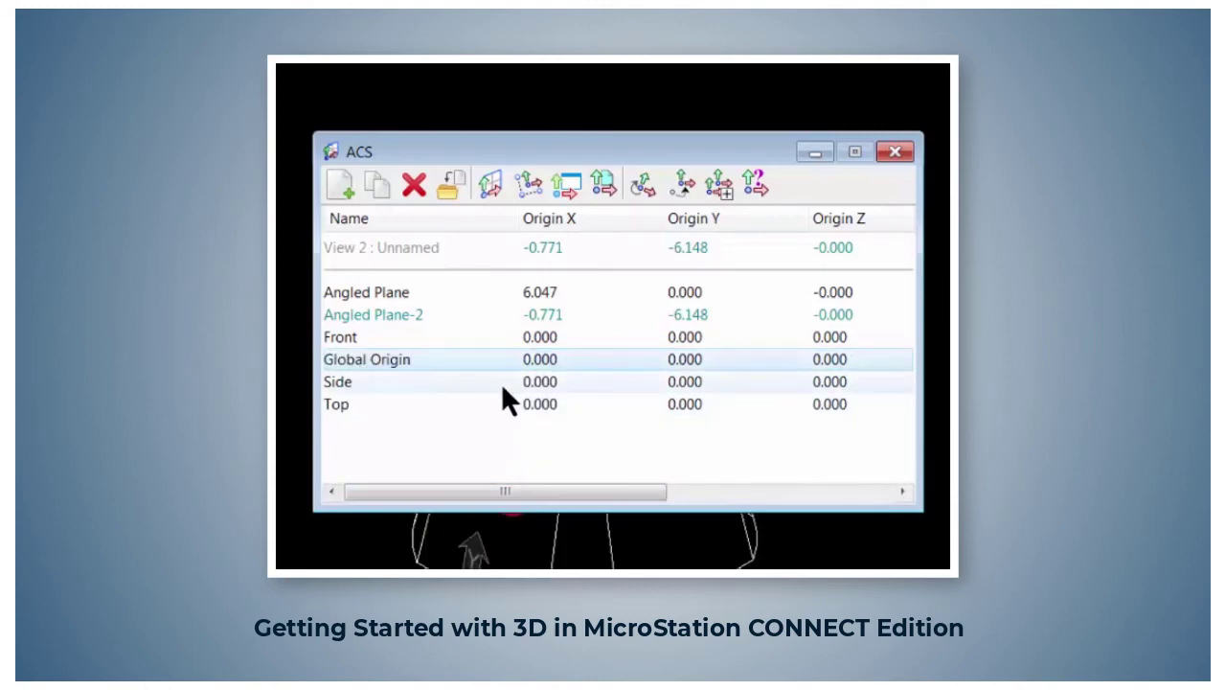
{"action": "mouse_move", "coordinate": [476, 390]}
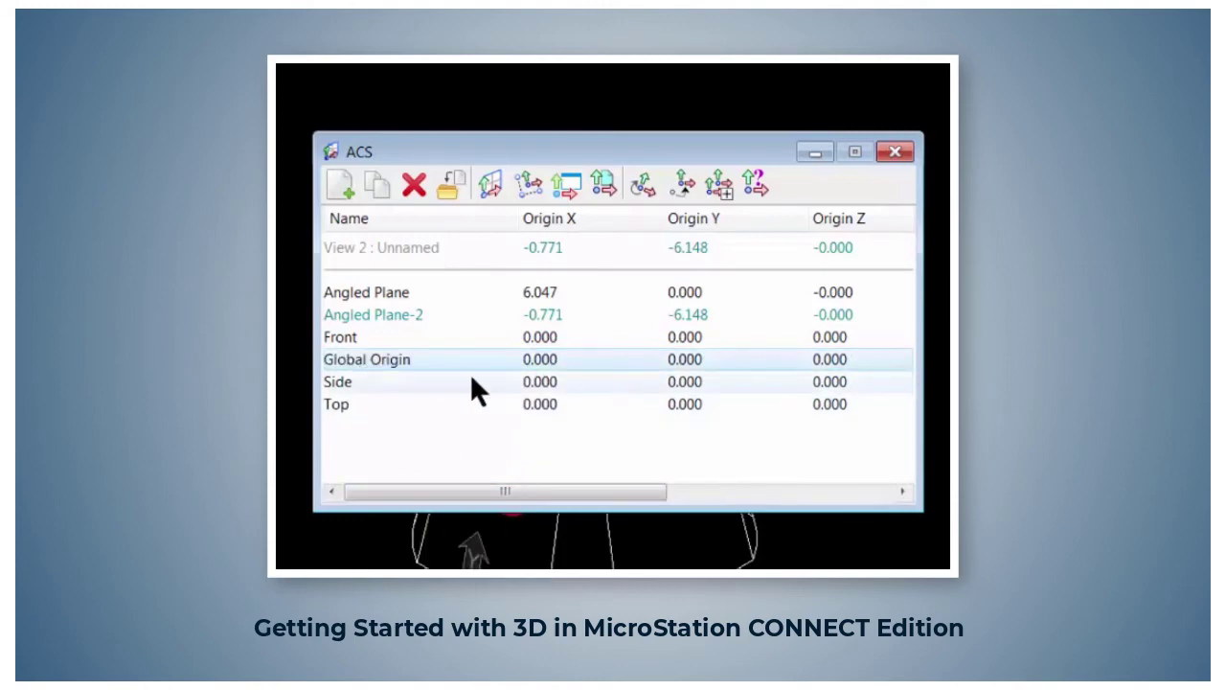
{"action": "mouse_move", "coordinate": [434, 373]}
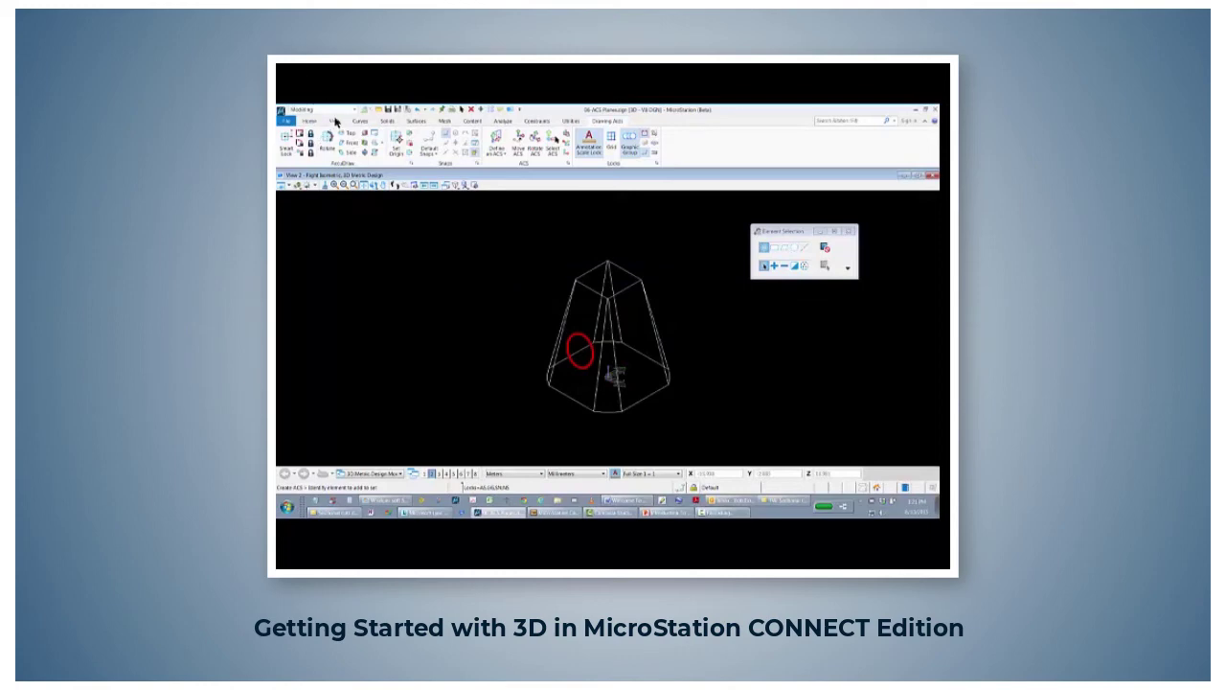
Pick a view tool from the View ribbon tab
{"action": "left_click", "coordinate": [334, 120]}
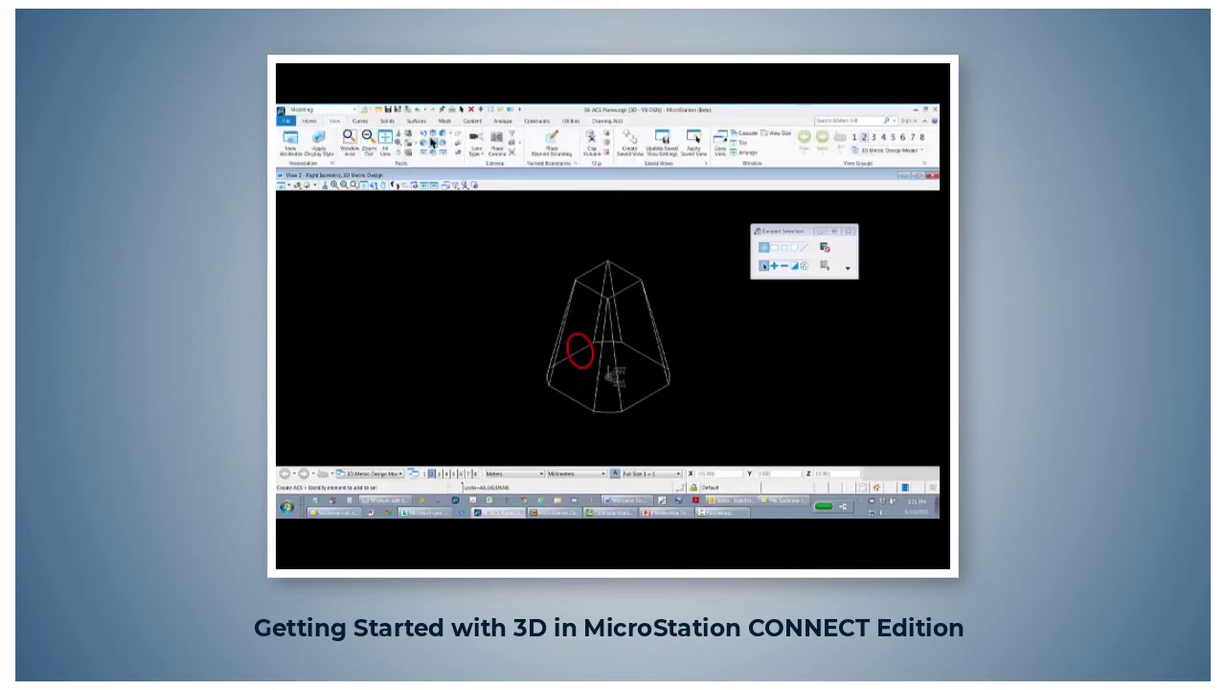
{"action": "left_click", "coordinate": [431, 142]}
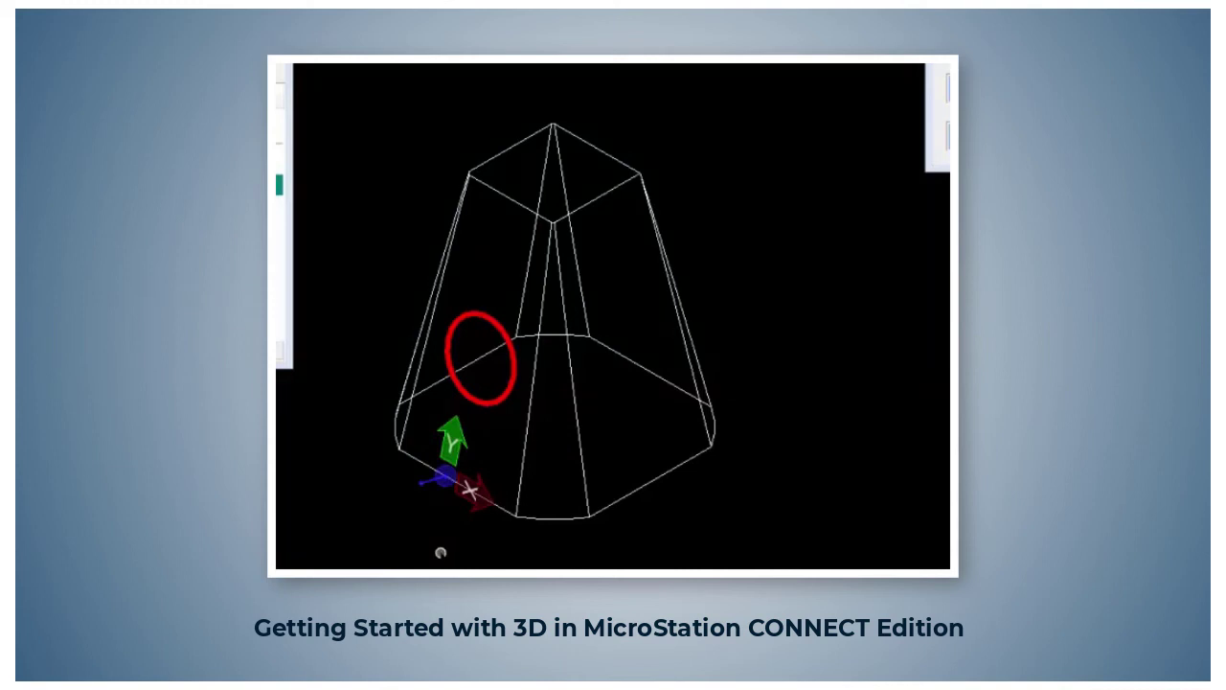
{"action": "mouse_move", "coordinate": [460, 540]}
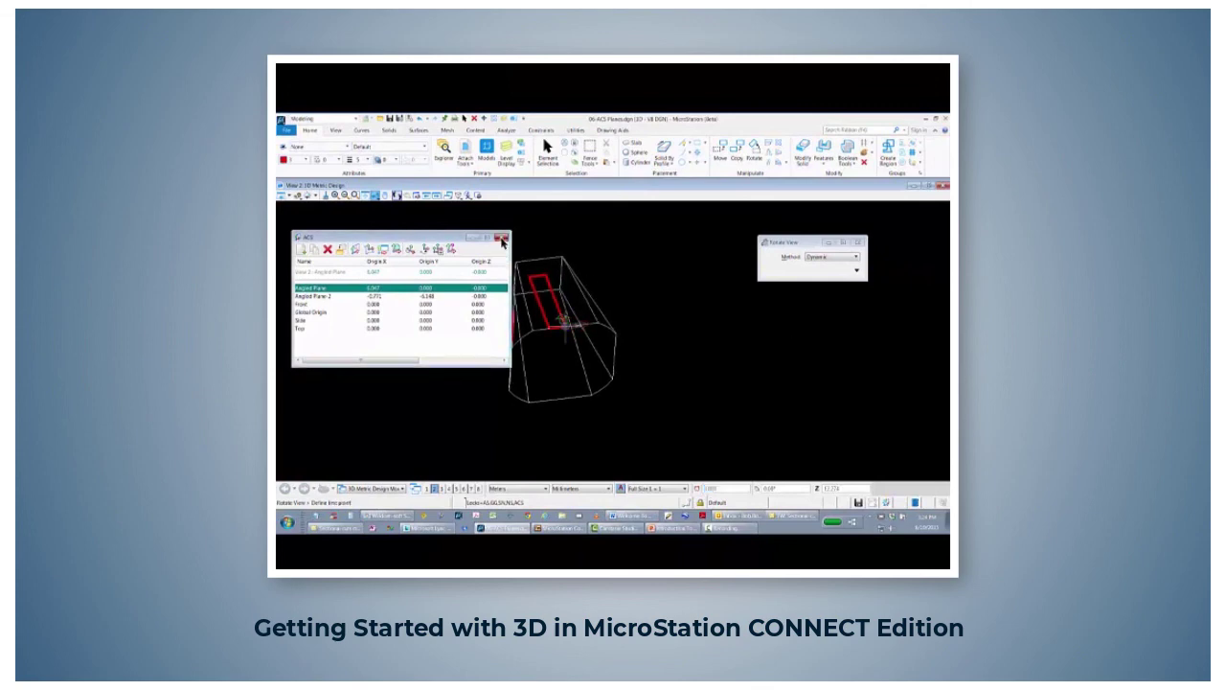
Close the ACS dialog to reveal the red block and circle
{"action": "left_click", "coordinate": [500, 236]}
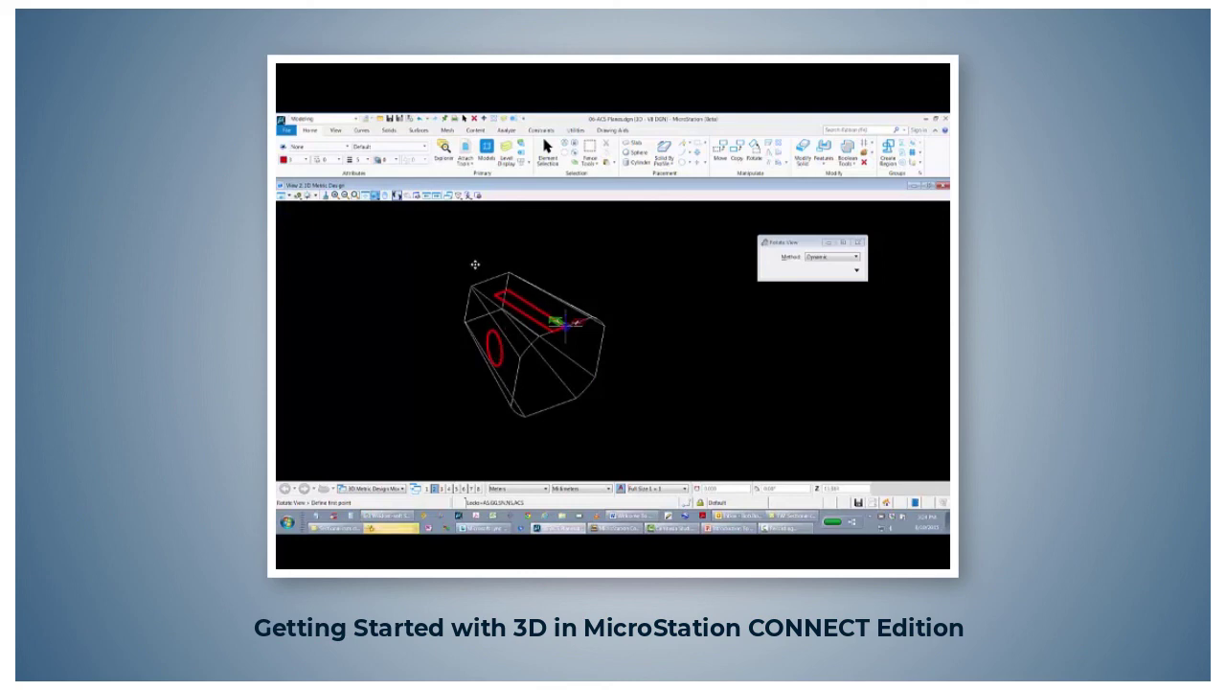
{"action": "mouse_move", "coordinate": [539, 330]}
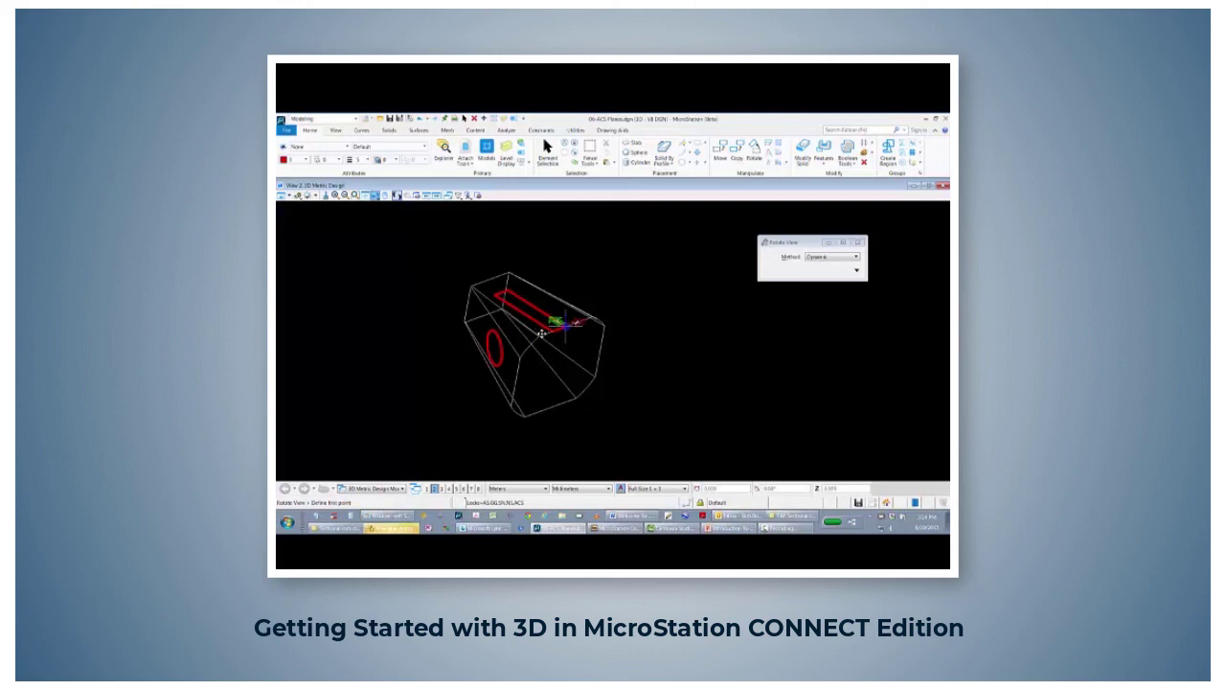
{"action": "mouse_move", "coordinate": [707, 338]}
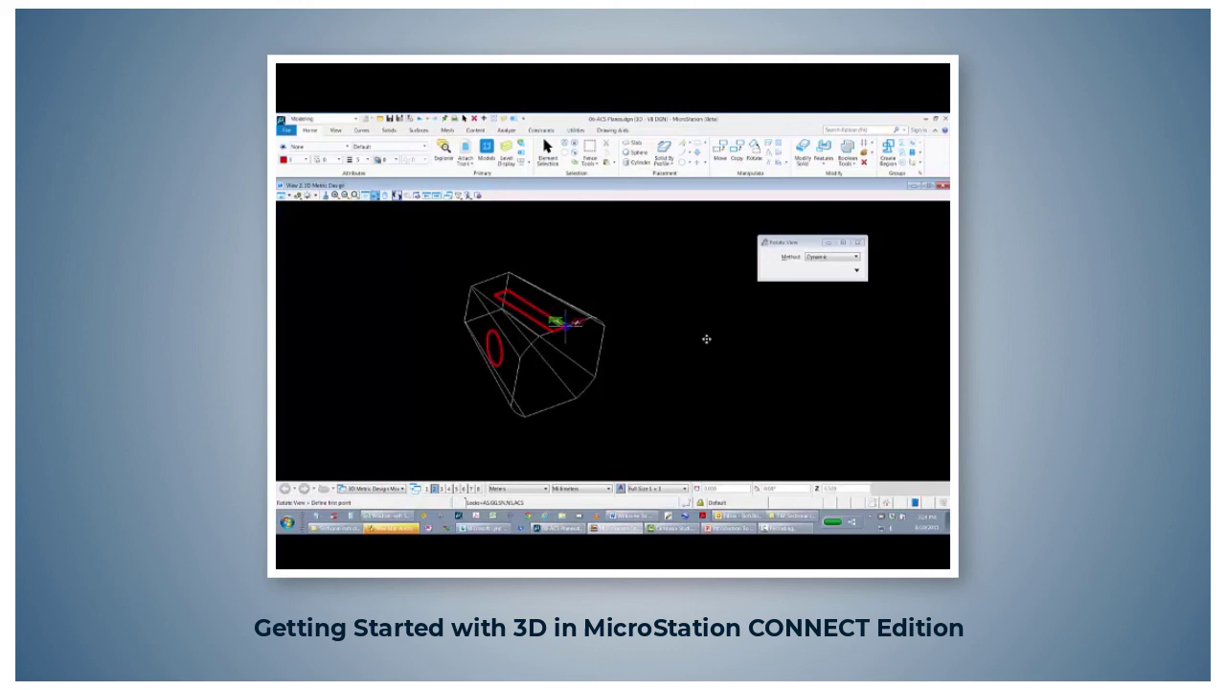
{"action": "mouse_move", "coordinate": [540, 337]}
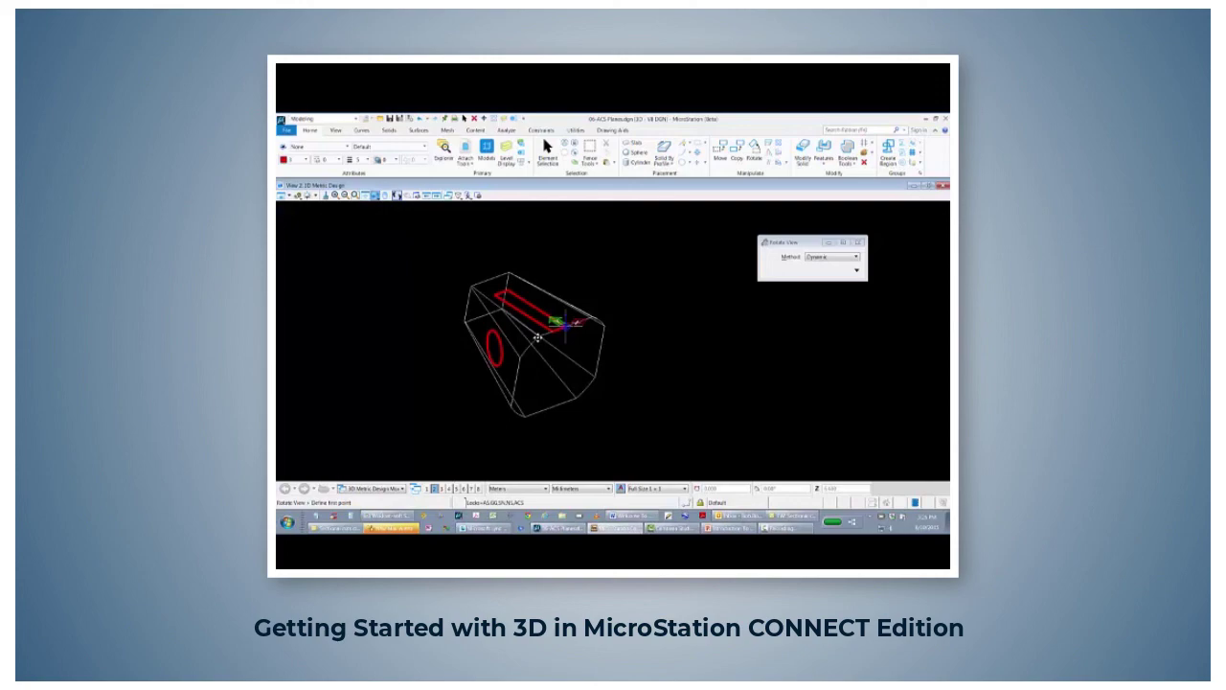
{"action": "mouse_move", "coordinate": [433, 349]}
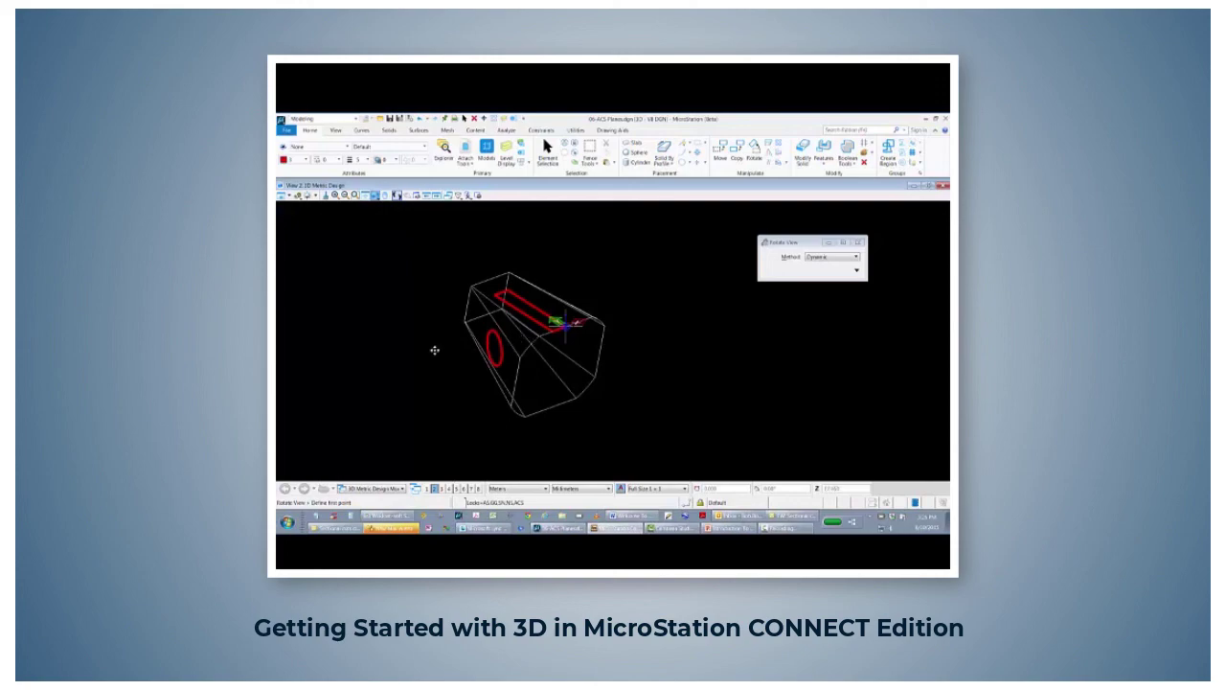